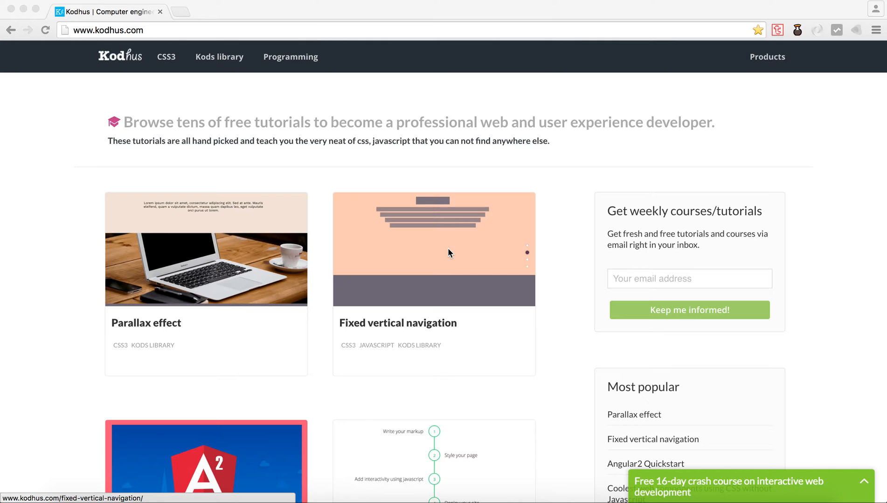
pyautogui.moveTo(496, 259)
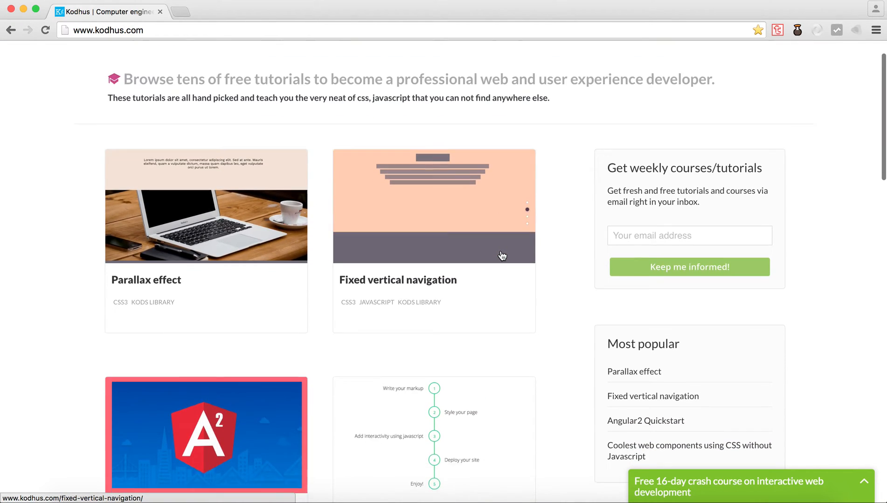
# Step: Browse the tutorial grid and open the Fixed vertical navigation tutorial
pyautogui.scroll(-3)
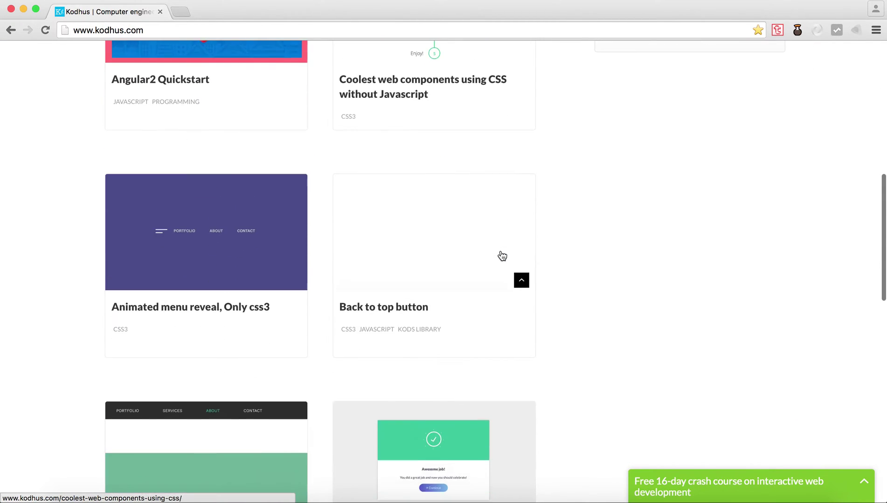
pyautogui.scroll(-3)
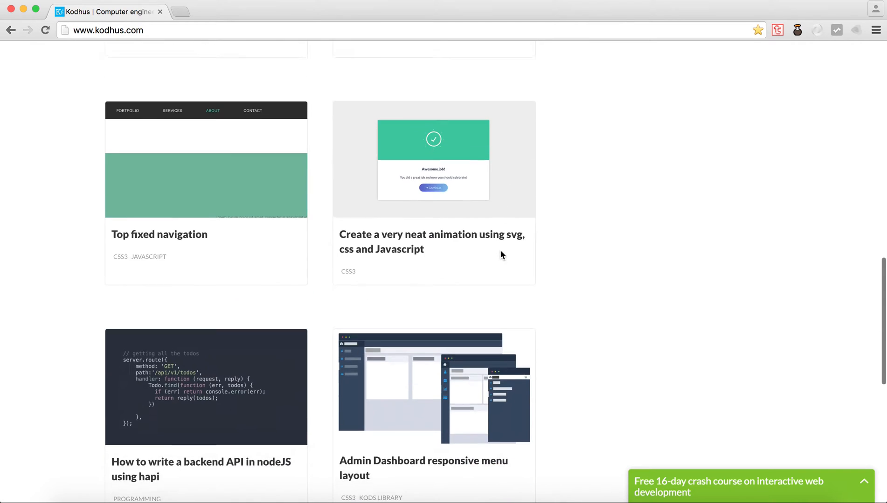
pyautogui.scroll(3)
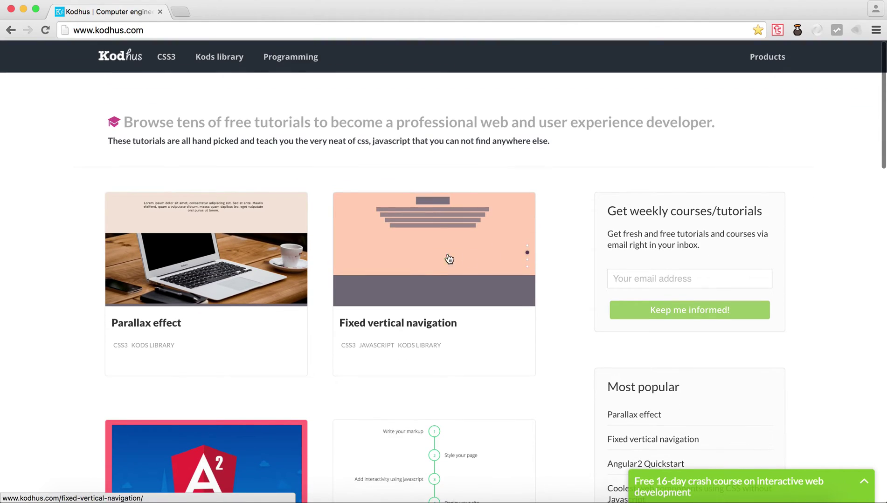
pyautogui.moveTo(428, 259)
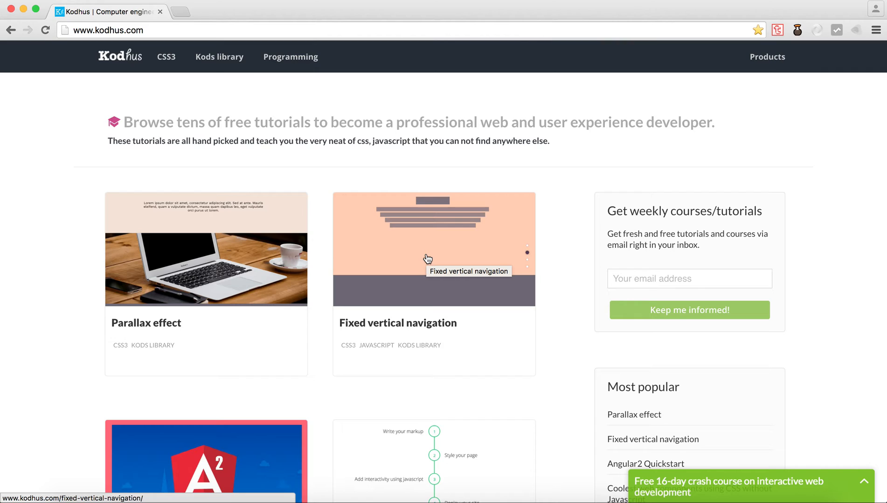
pyautogui.moveTo(491, 222)
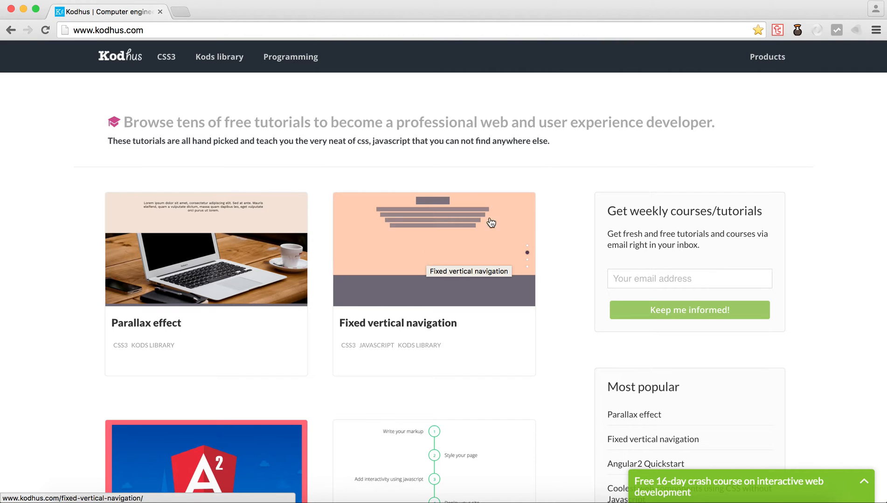
pyautogui.moveTo(558, 183)
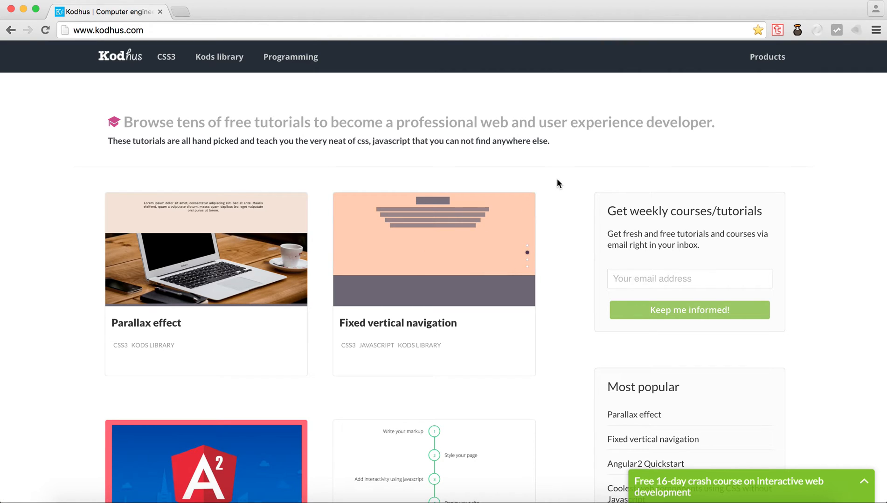
pyautogui.scroll(-3)
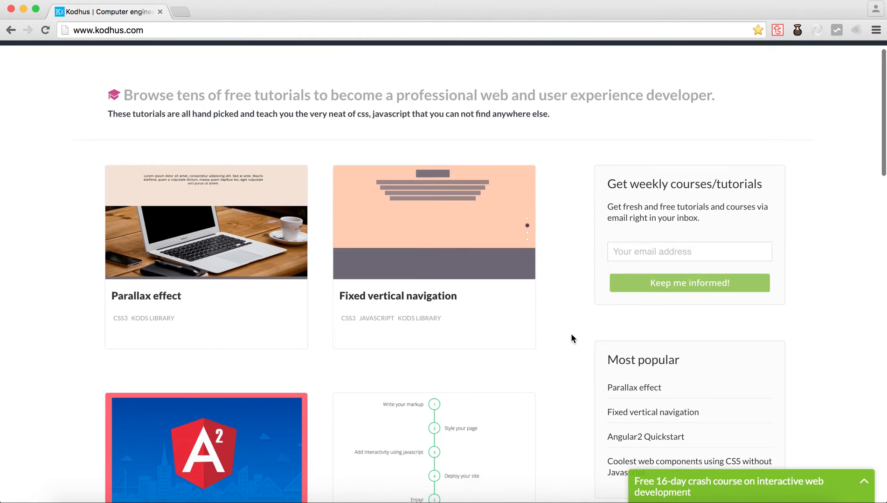
pyautogui.moveTo(415, 323)
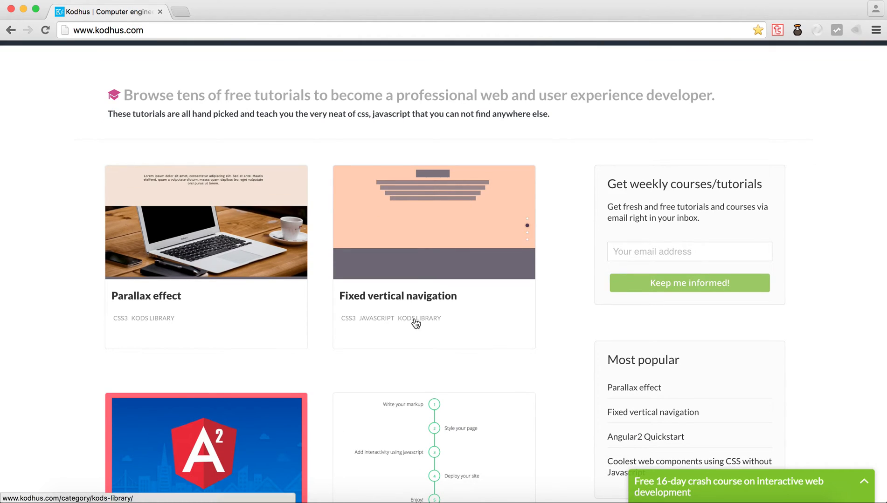
pyautogui.moveTo(208, 286)
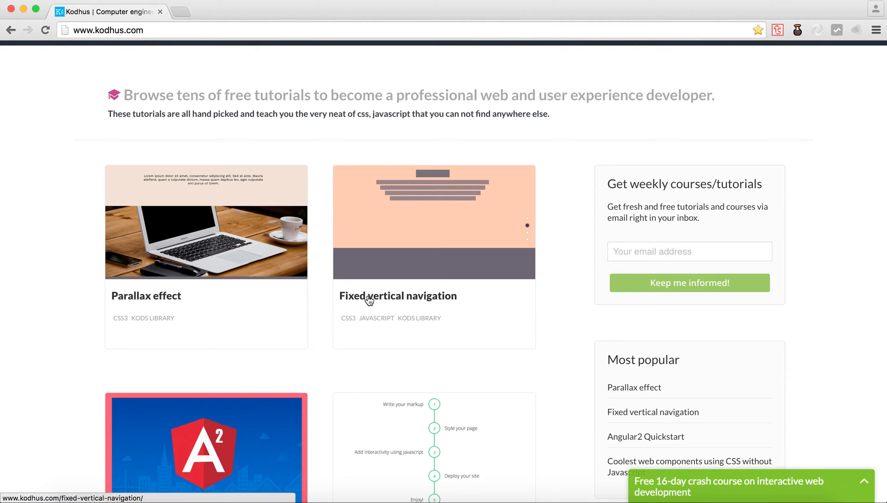
pyautogui.click(397, 296)
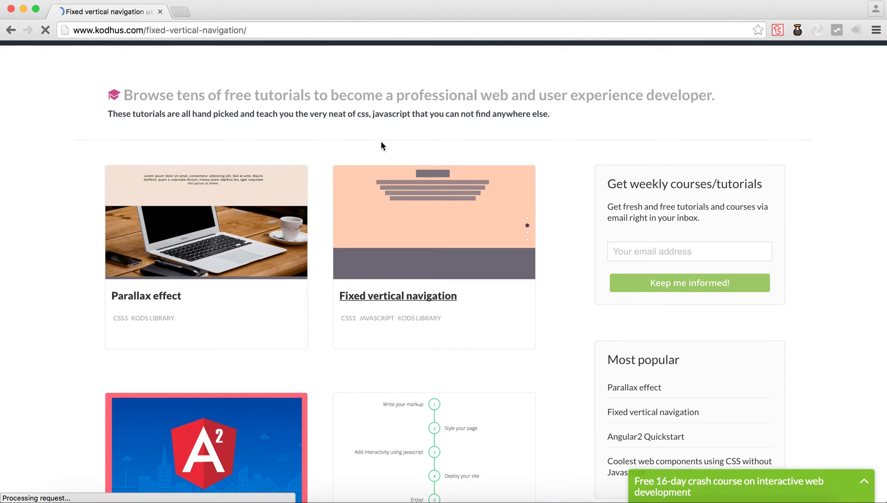
pyautogui.click(398, 296)
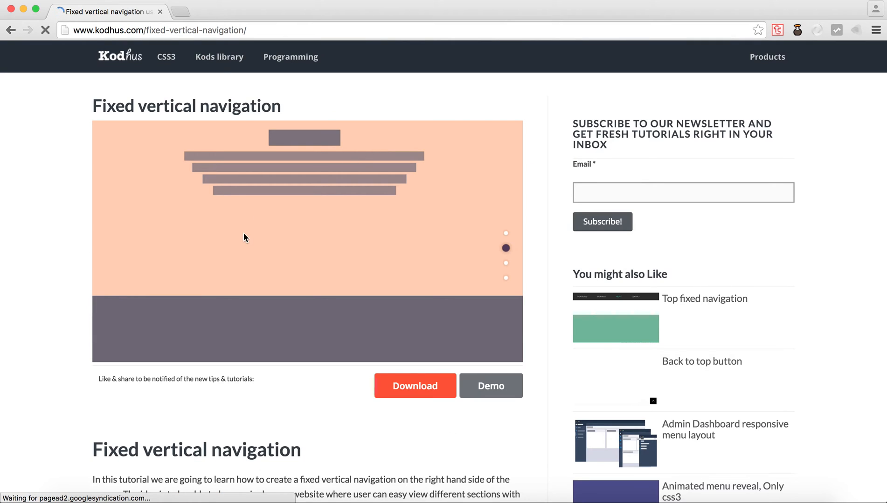
pyautogui.moveTo(66, 207)
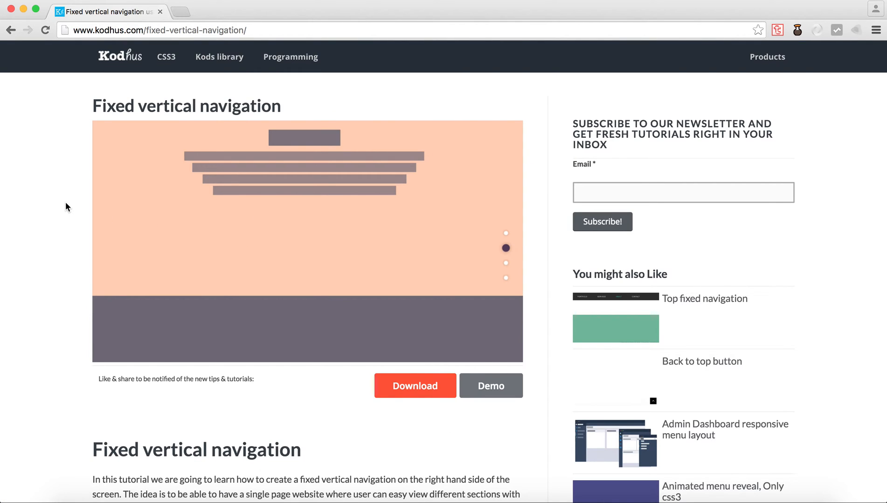
# Step: Read through the preview, markup, style and JavaScript sections, then return to the top
pyautogui.scroll(-3)
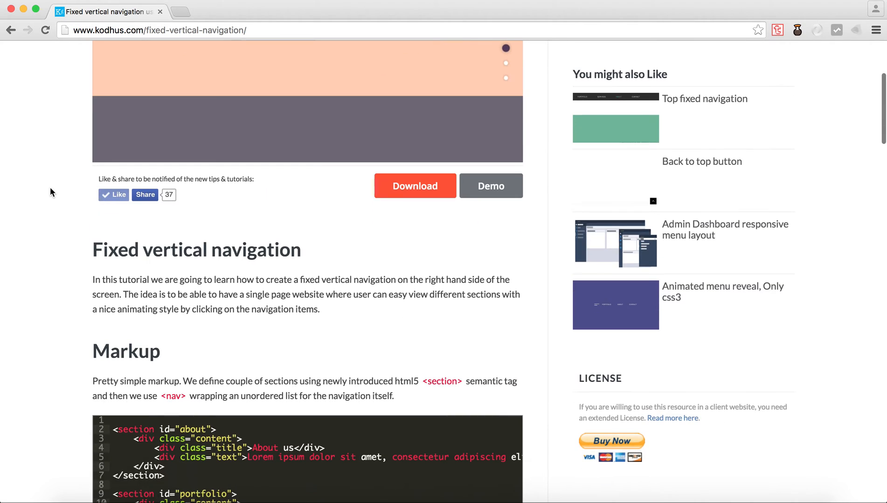
pyautogui.scroll(-3)
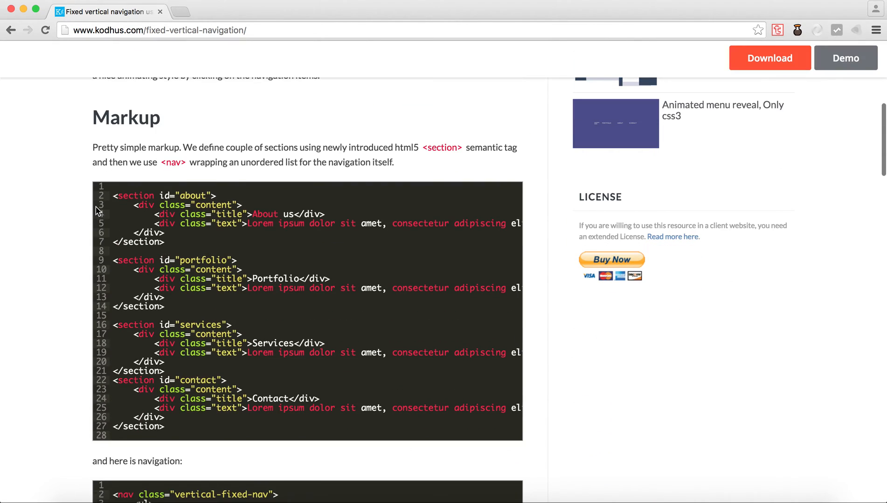
pyautogui.scroll(-3)
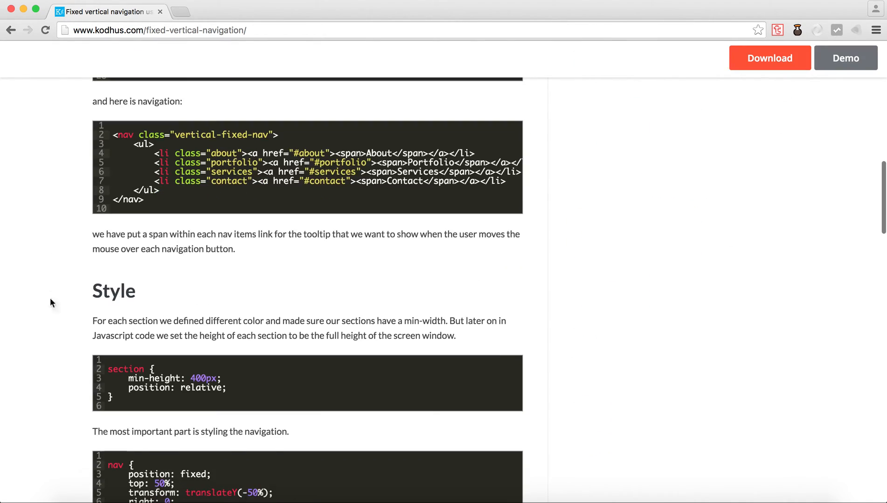
pyautogui.scroll(-3)
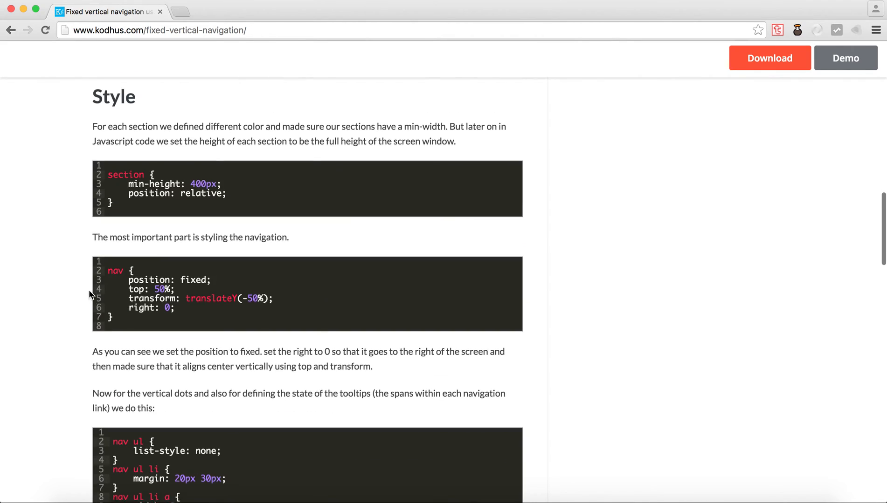
pyautogui.scroll(-3)
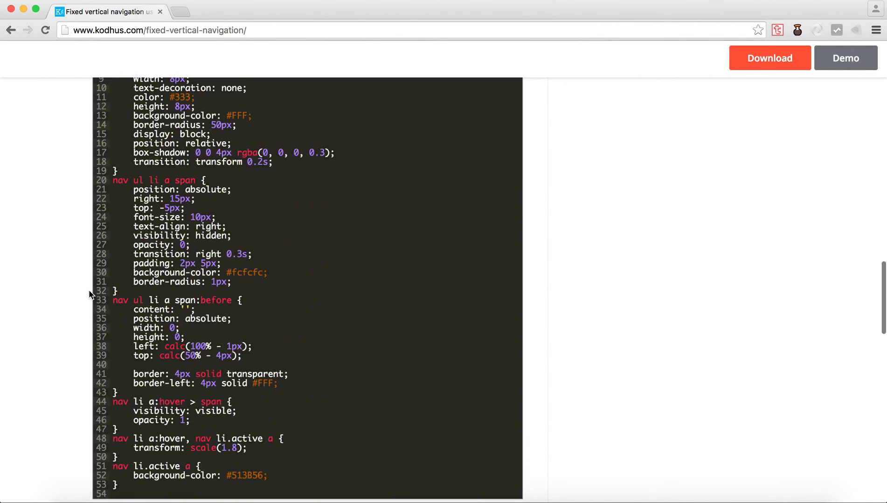
pyautogui.scroll(-3)
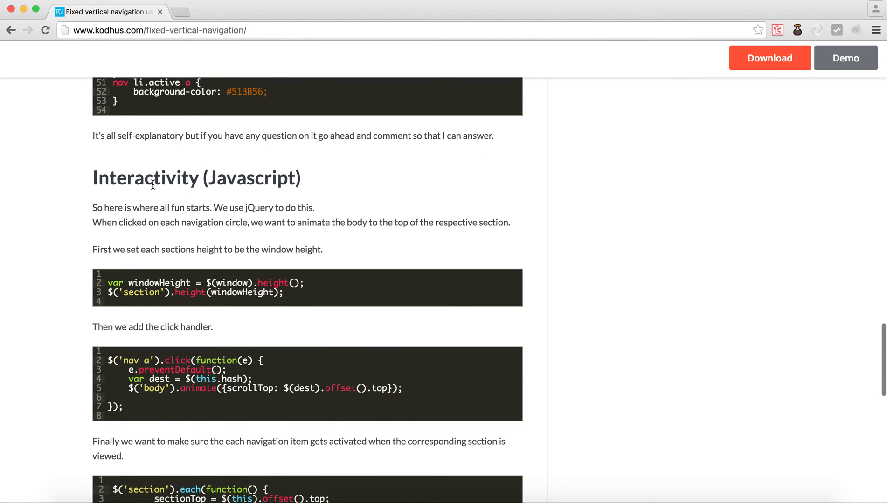
pyautogui.scroll(3)
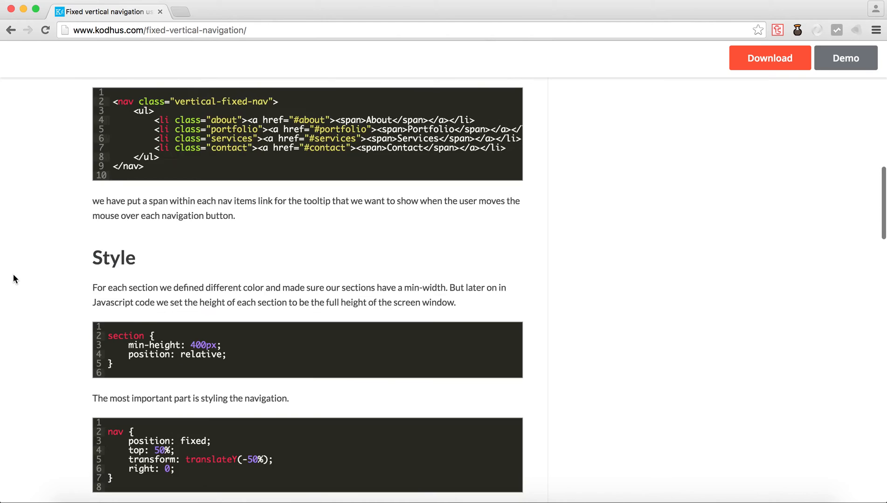
pyautogui.scroll(3)
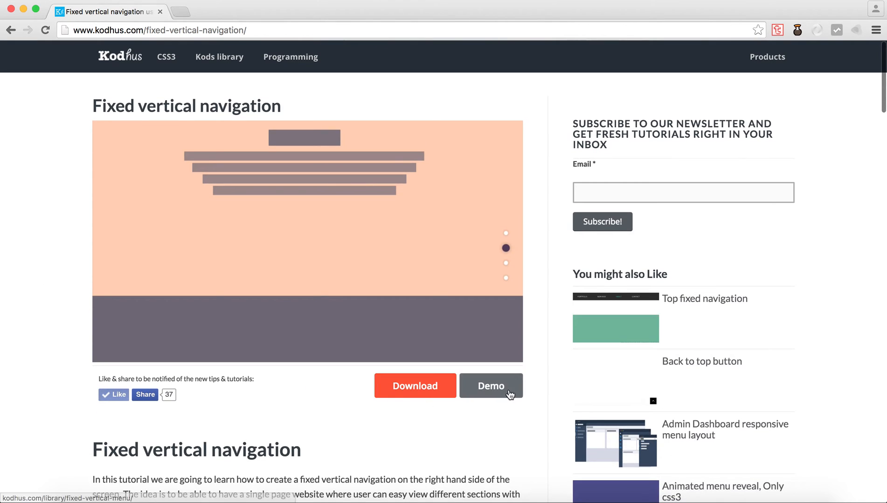
# Step: Open the live demo, jump to its Portfolio, Services and last sections, then go back
pyautogui.click(490, 386)
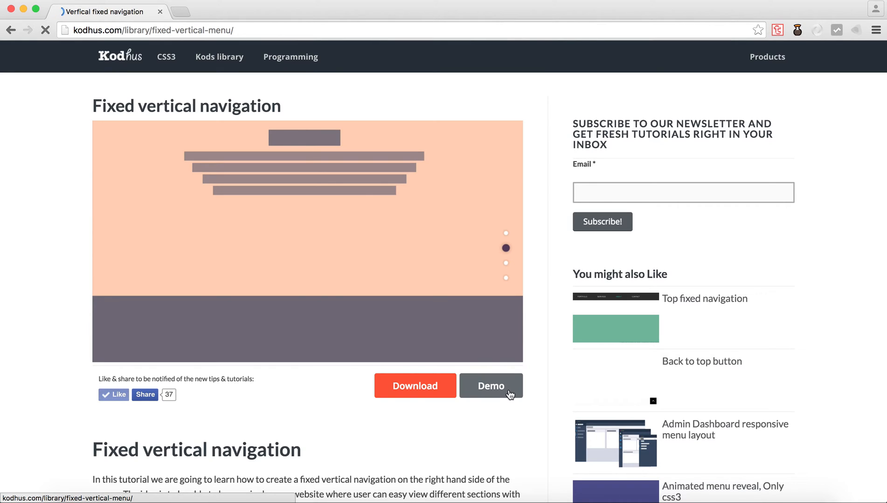
pyautogui.click(490, 386)
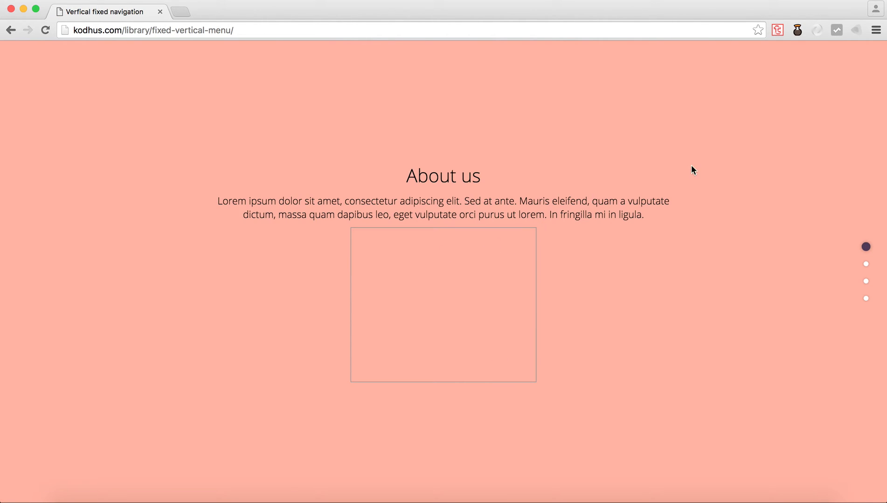
pyautogui.moveTo(862, 267)
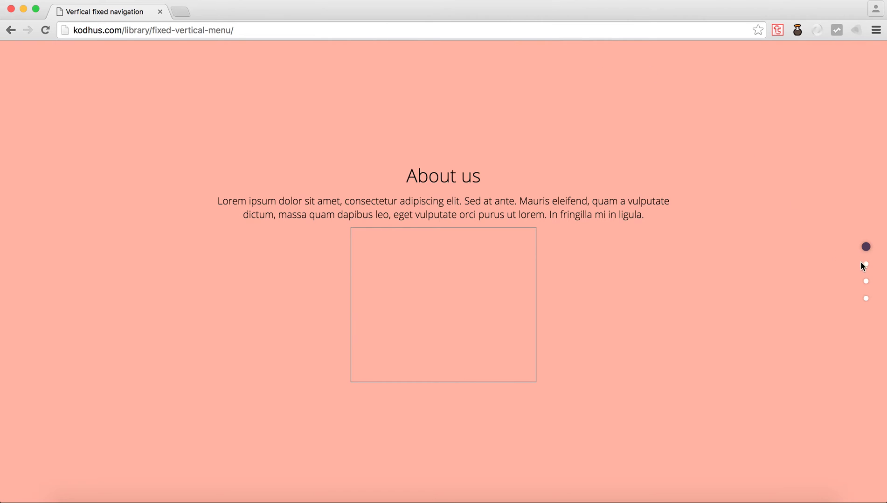
pyautogui.moveTo(865, 281)
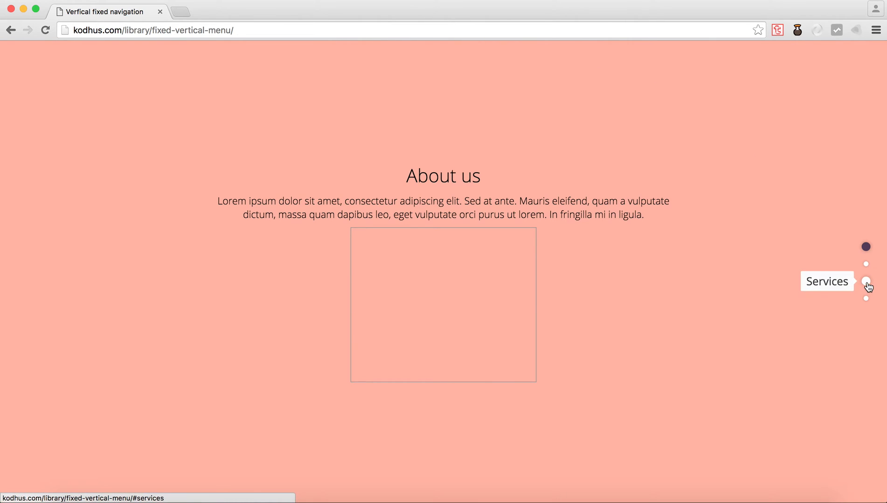
pyautogui.moveTo(866, 265)
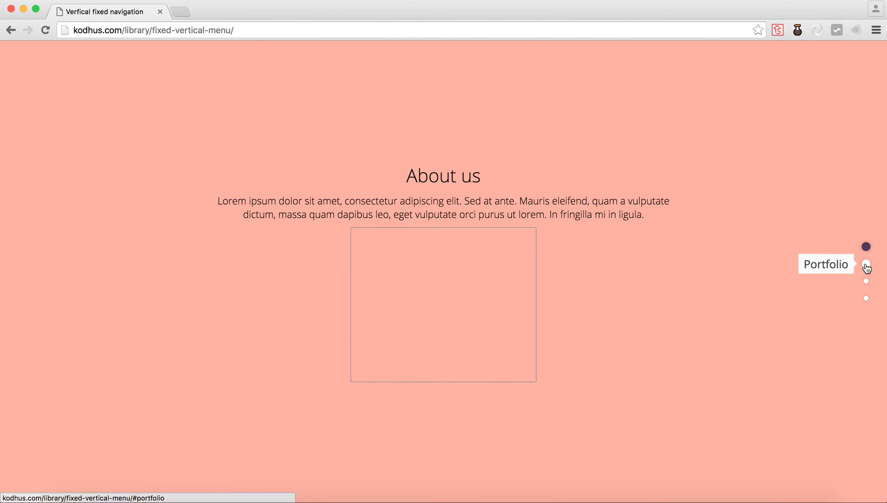
pyautogui.click(865, 264)
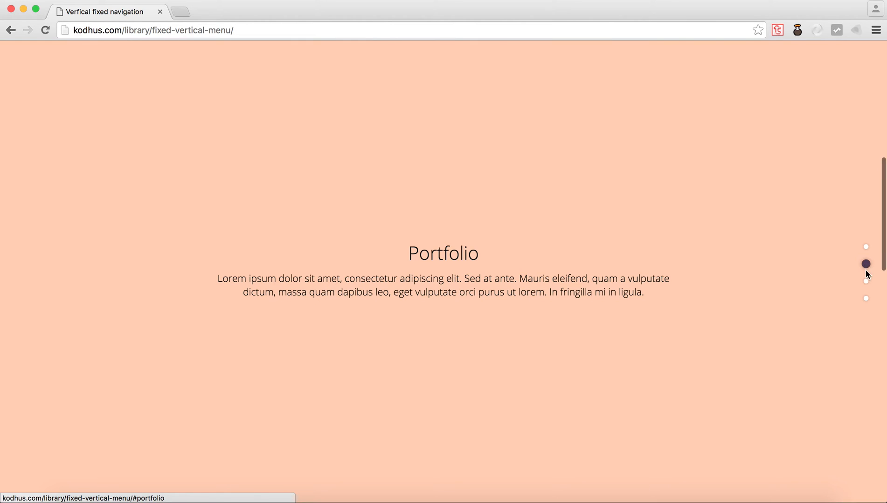
pyautogui.click(866, 299)
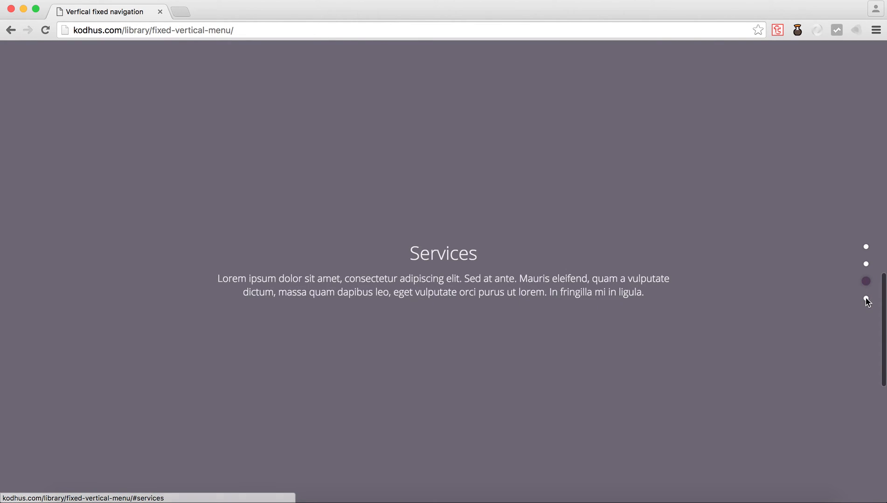
pyautogui.click(865, 299)
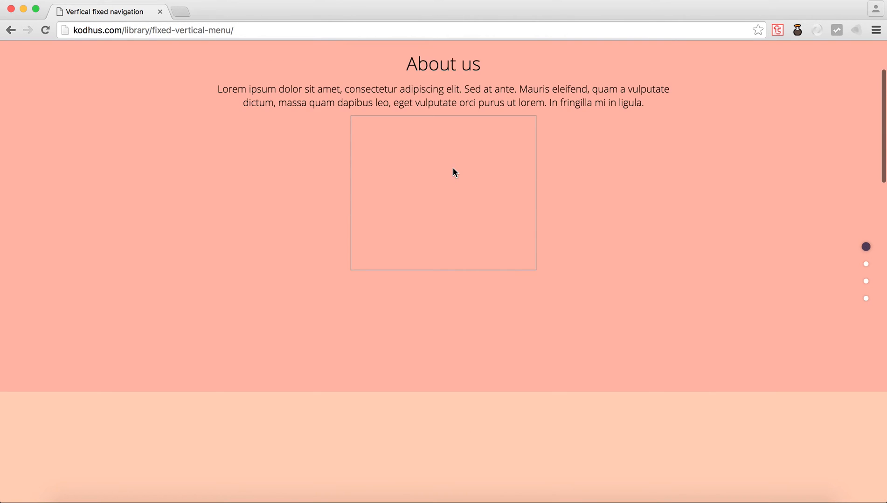
pyautogui.click(11, 30)
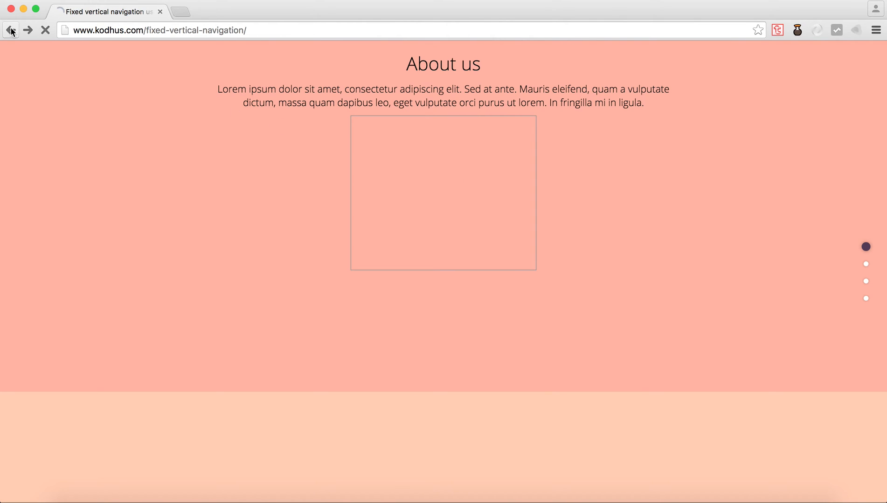
# Step: Scroll the reloaded tutorial page down and up, then head to the Kodhus home page
pyautogui.click(10, 30)
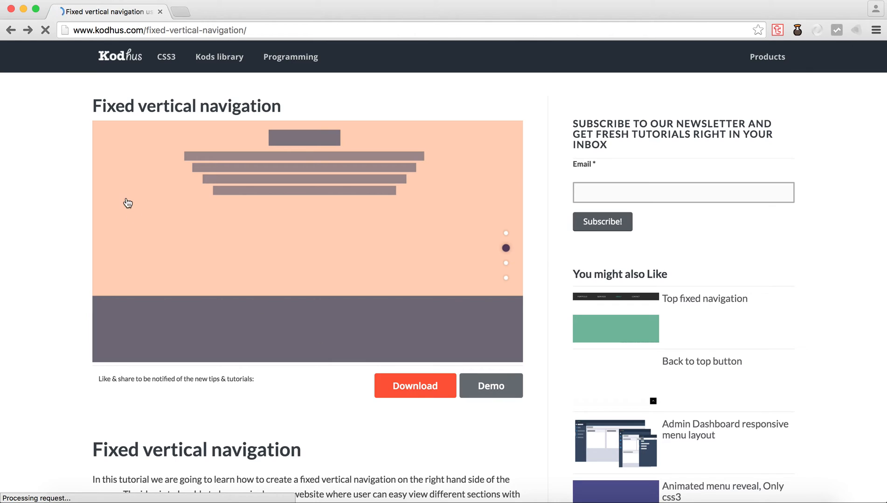
pyautogui.scroll(-3)
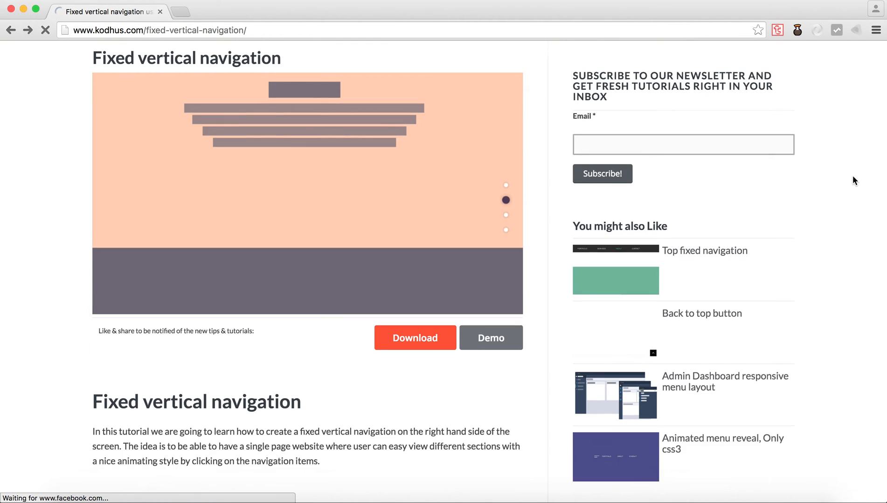
pyautogui.scroll(-3)
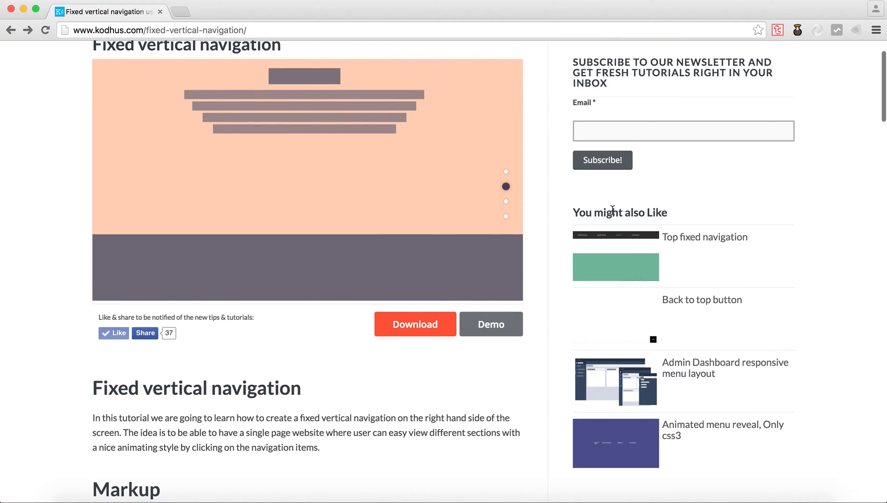
pyautogui.moveTo(691, 214)
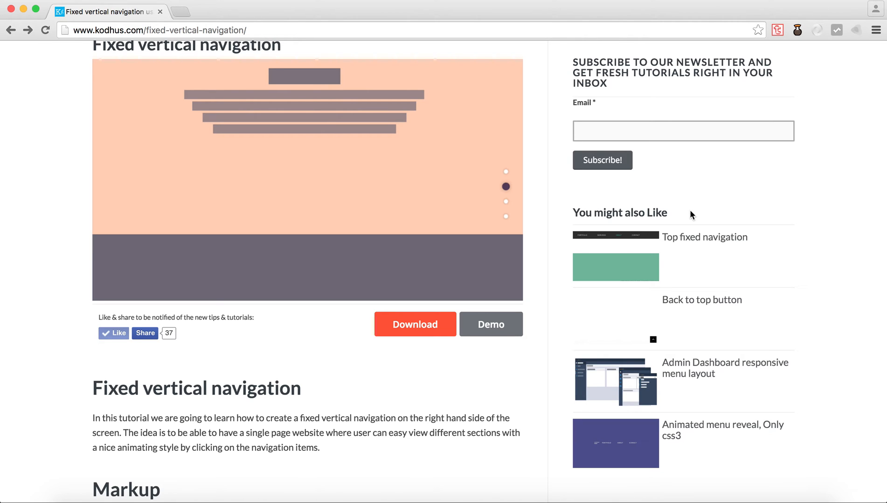
pyautogui.scroll(3)
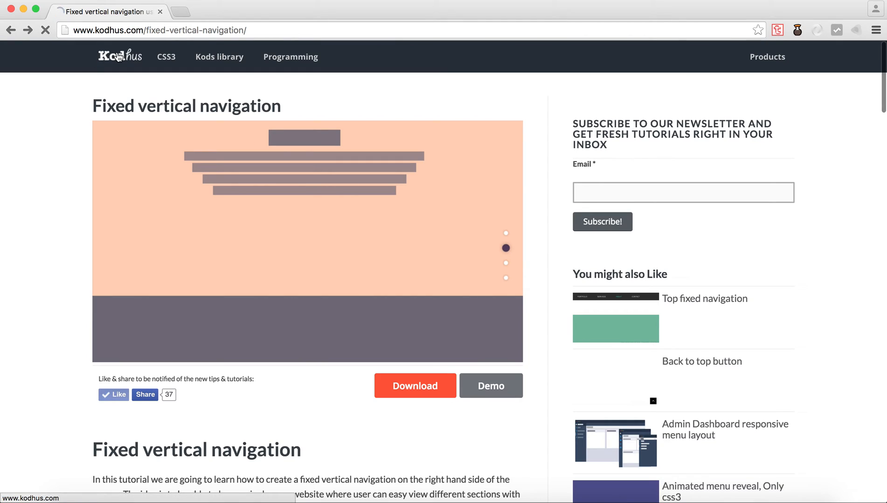
pyautogui.click(120, 56)
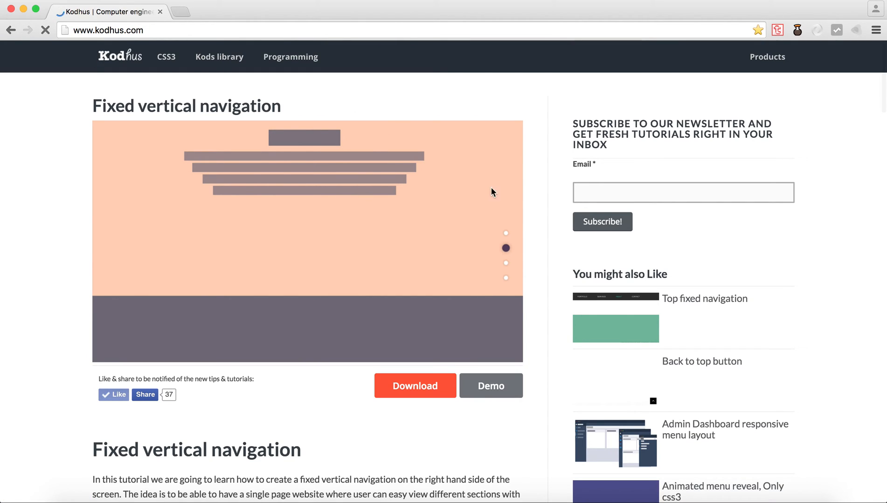
# Step: Let the Kodhus home page load with the 16-day crash course panel expanded
pyautogui.click(120, 57)
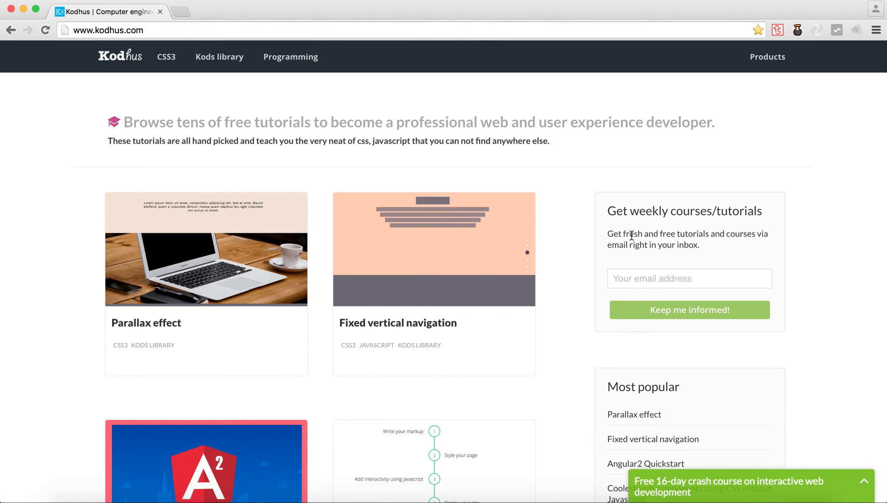
pyautogui.moveTo(560, 284)
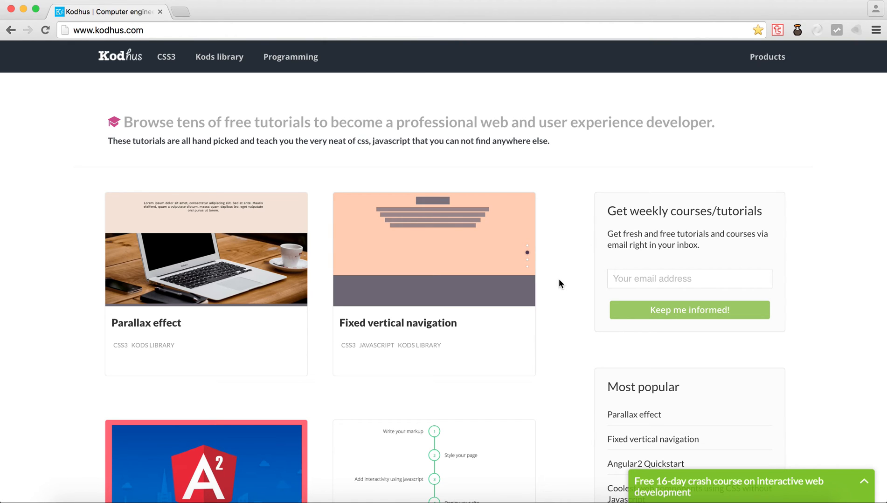
pyautogui.moveTo(670, 492)
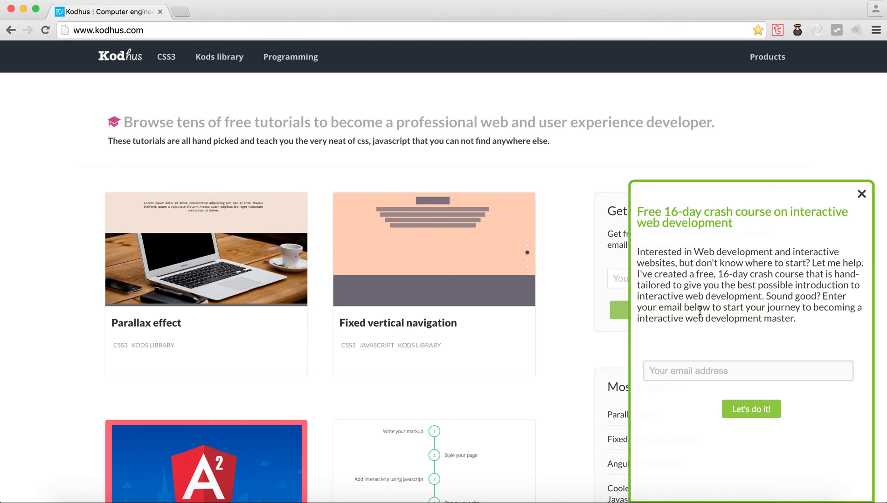
pyautogui.moveTo(539, 306)
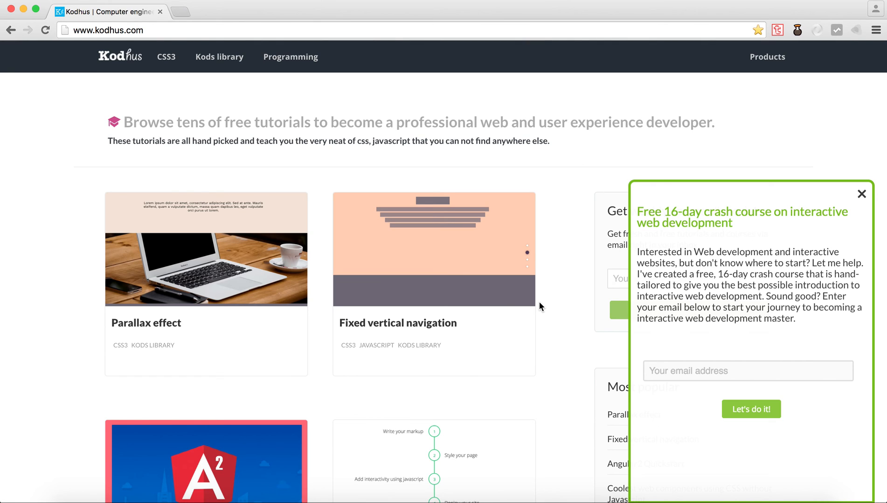
# Step: Scroll to the footer's Connect & Contact links and collapse the crash course panel
pyautogui.scroll(-3)
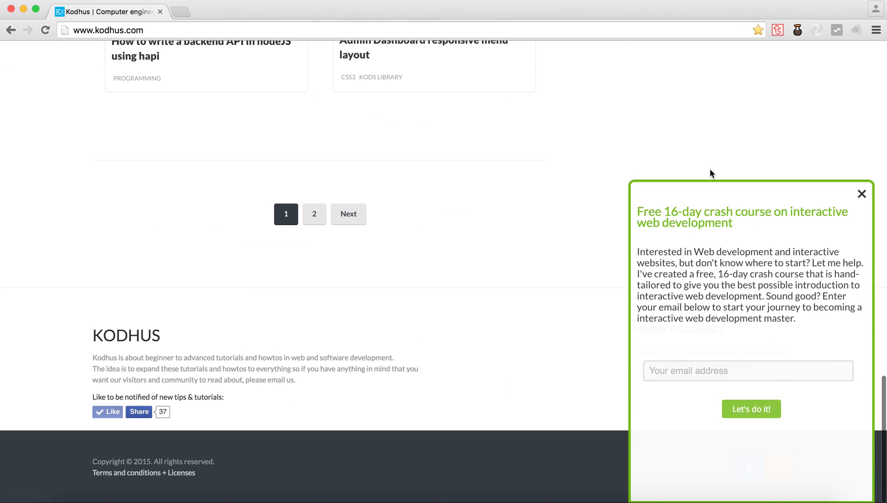
pyautogui.click(861, 194)
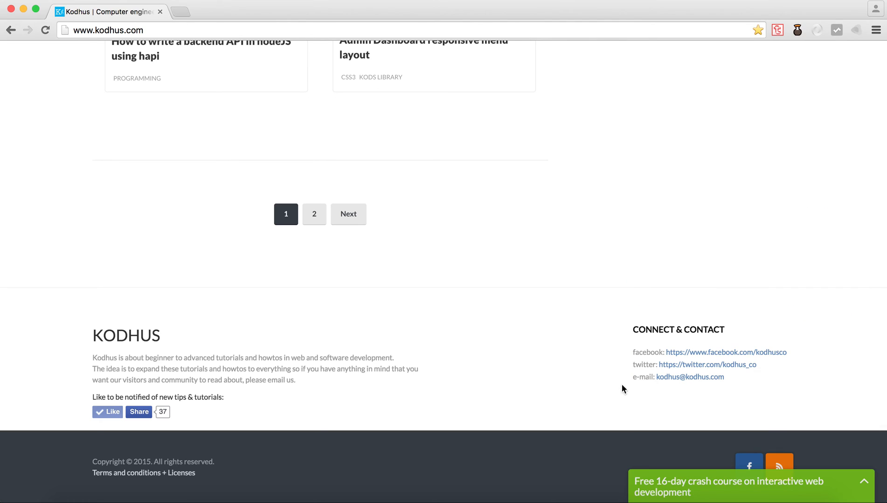
pyautogui.moveTo(668, 406)
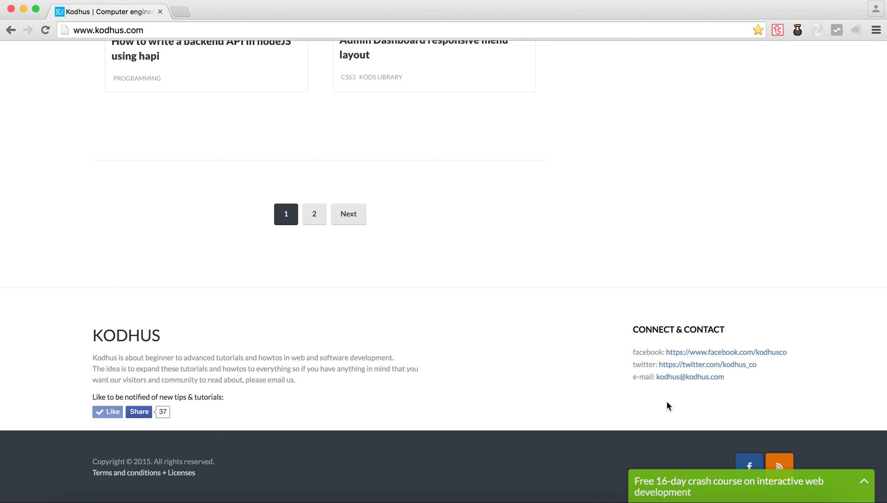
pyautogui.moveTo(609, 390)
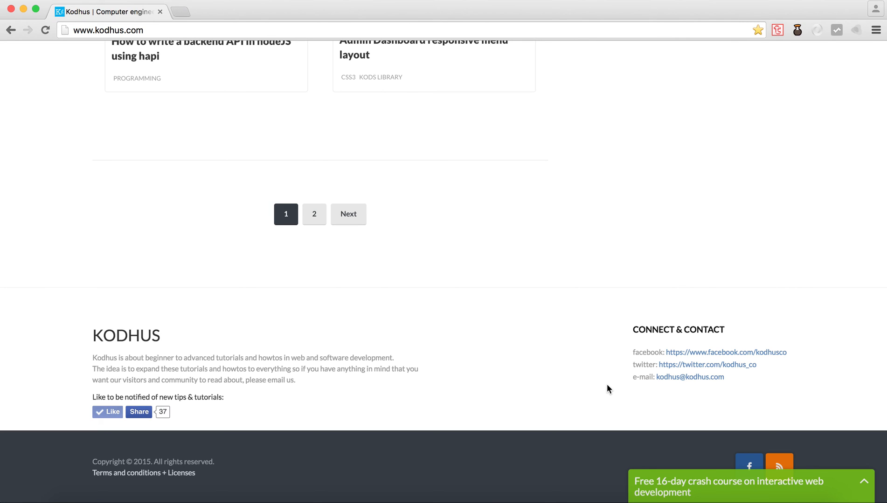